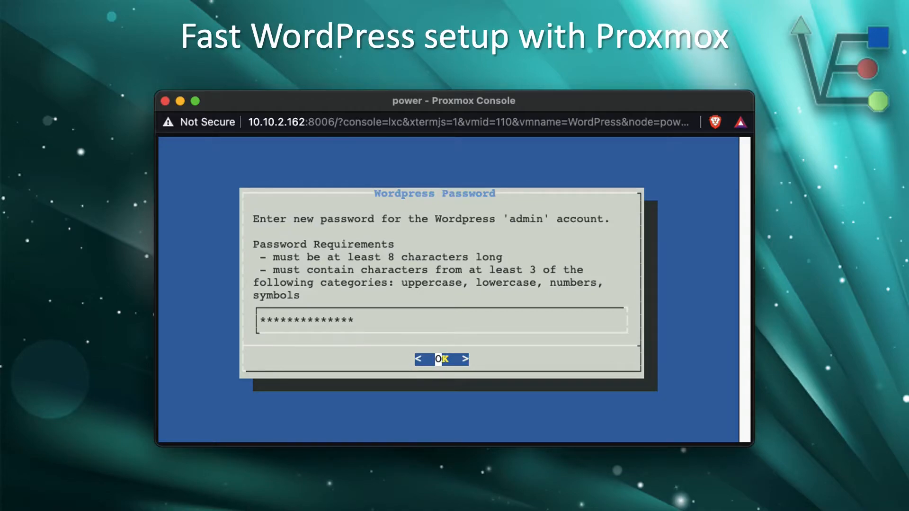
left_click(442, 358)
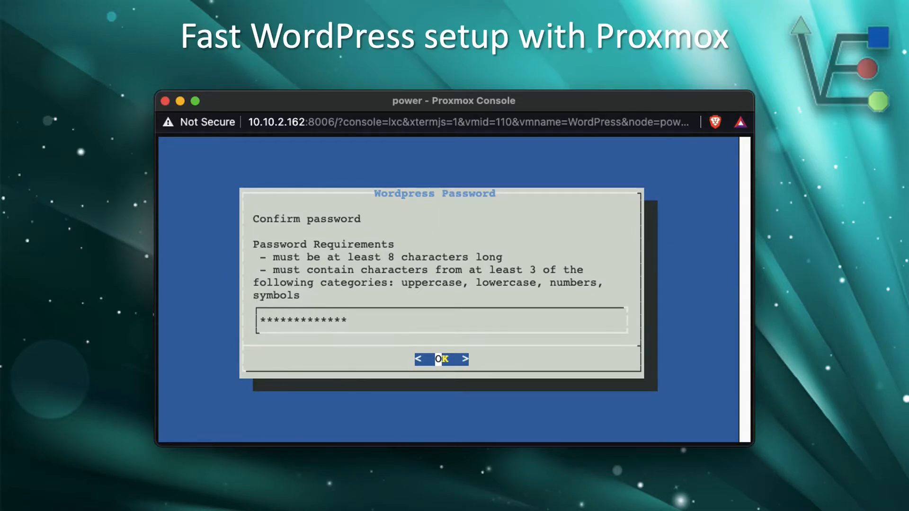
left_click(443, 358)
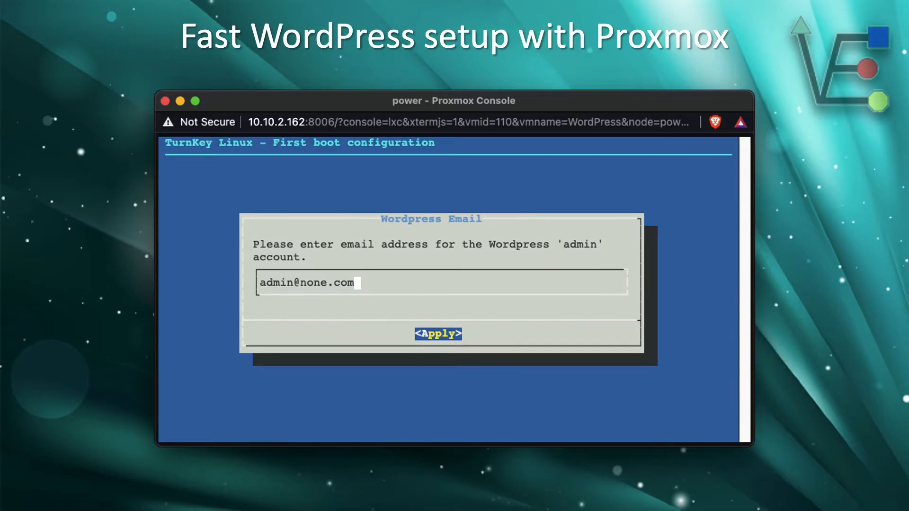
left_click(437, 333)
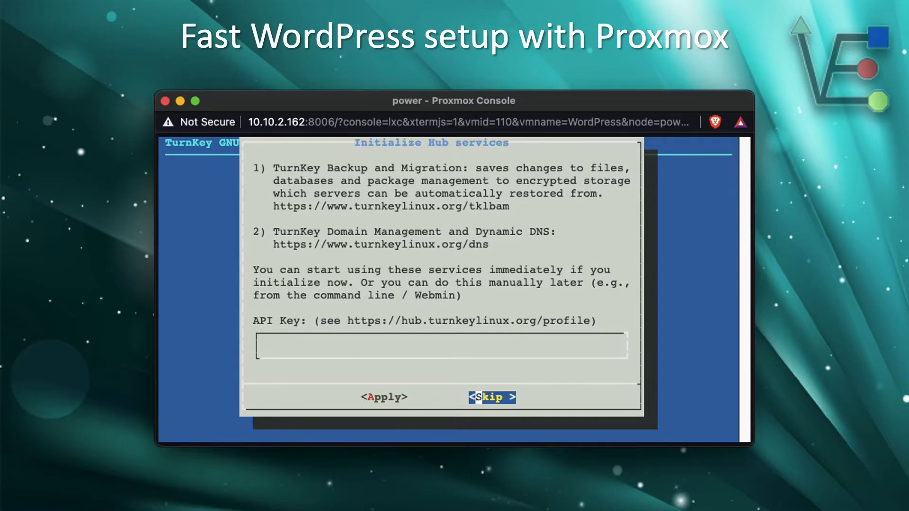
Step: Skip the Initialize Hub services dialog, leaving the API Key empty
left_click(491, 396)
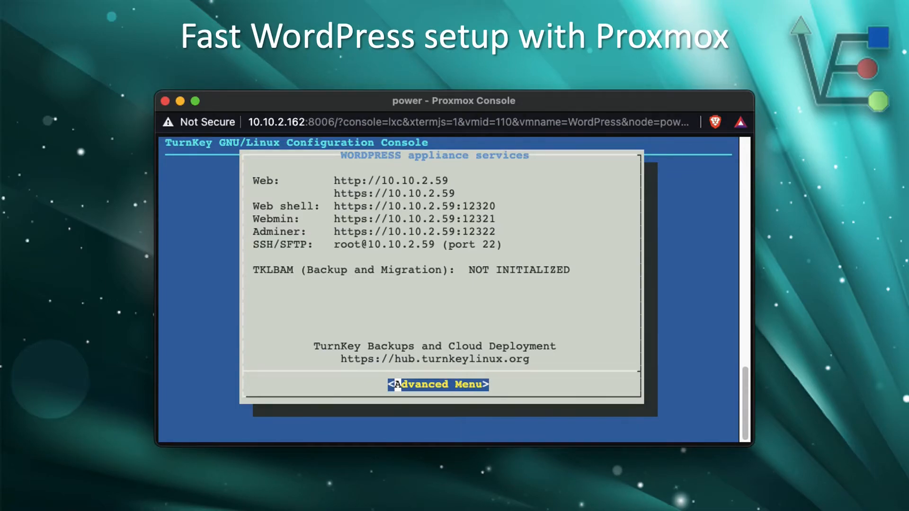
Step: Reboot the appliance from the Advanced Menu and confirm with Yes
left_click(437, 384)
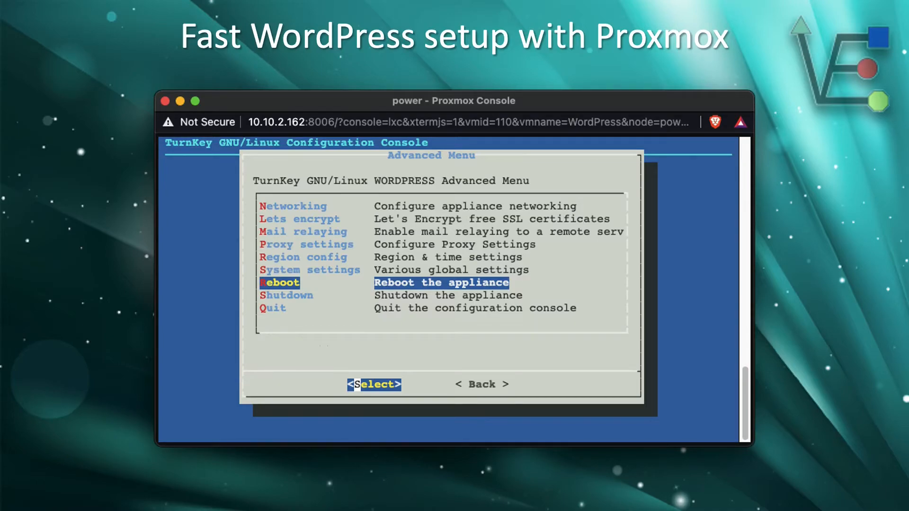
left_click(373, 384)
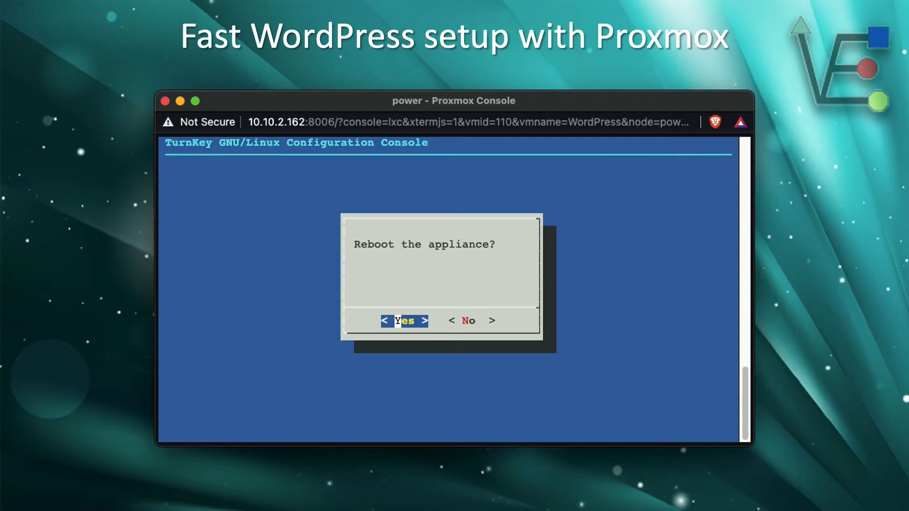
left_click(404, 321)
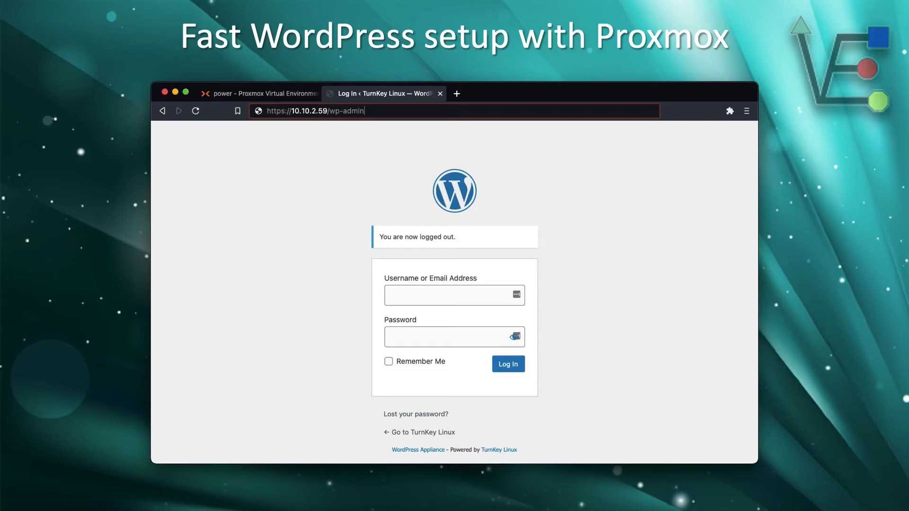
left_click(507, 363)
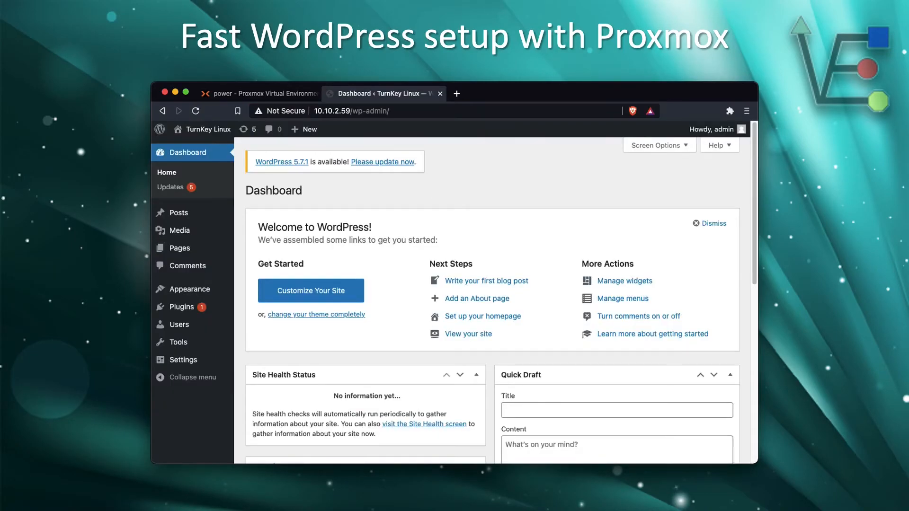